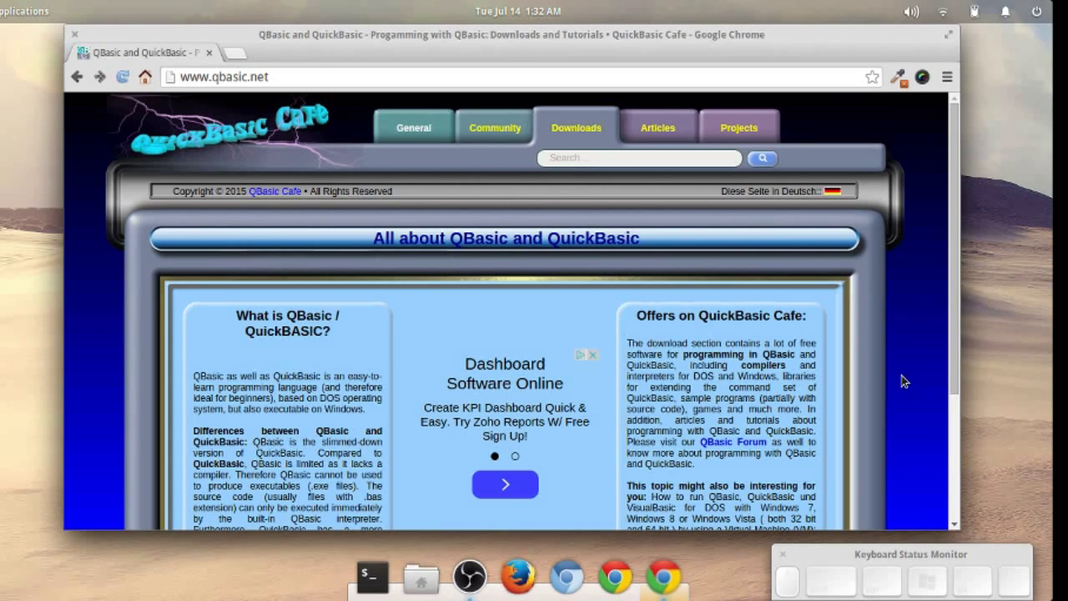
{"action": "mouse_move", "coordinate": [901, 366]}
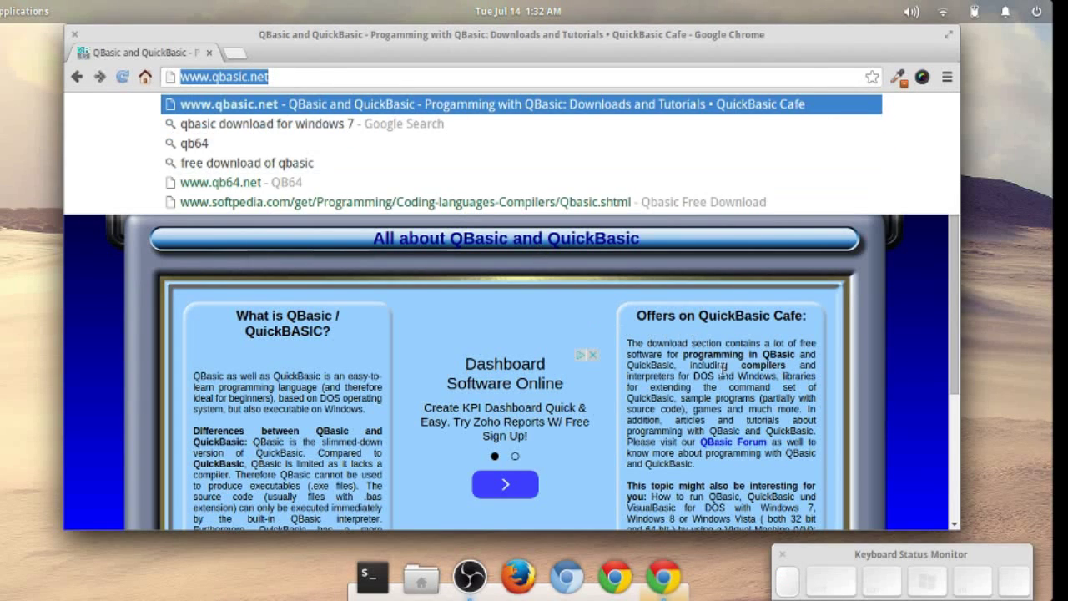
Step: Download the QBasic 4.5 EN package from the qbasic.net Downloads > Compiler page
{"action": "left_click", "coordinate": [576, 127]}
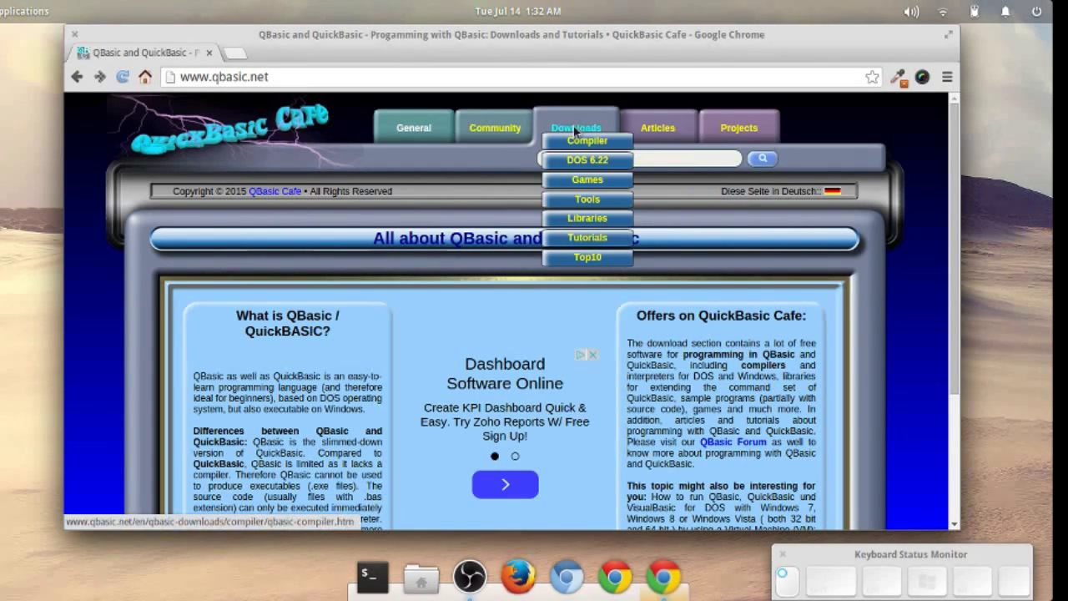
{"action": "left_click", "coordinate": [588, 140]}
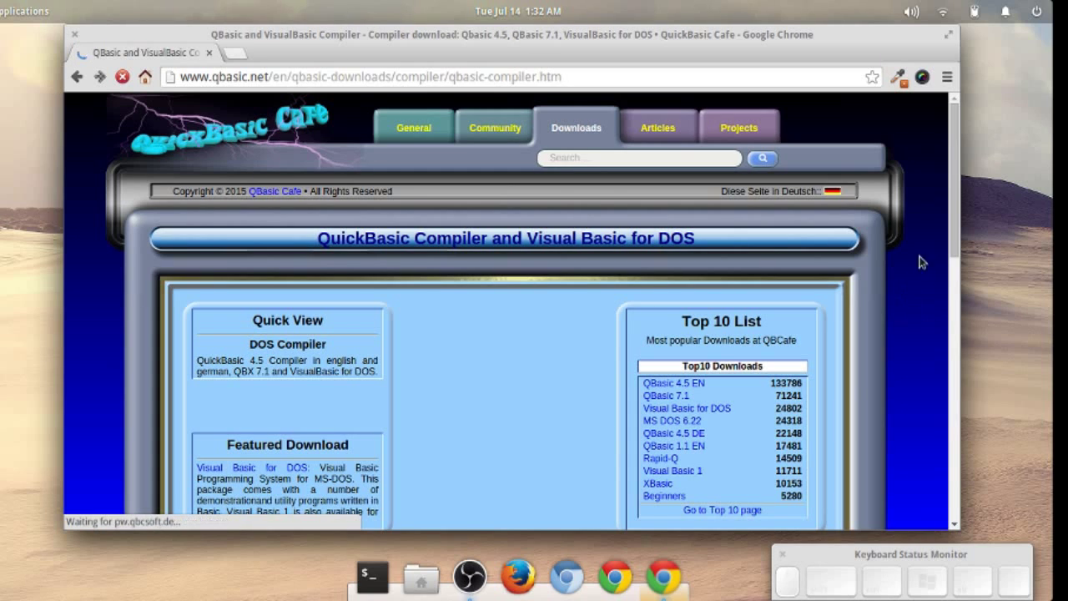
{"action": "scroll", "scroll_direction": "down", "scroll_amount": 3}
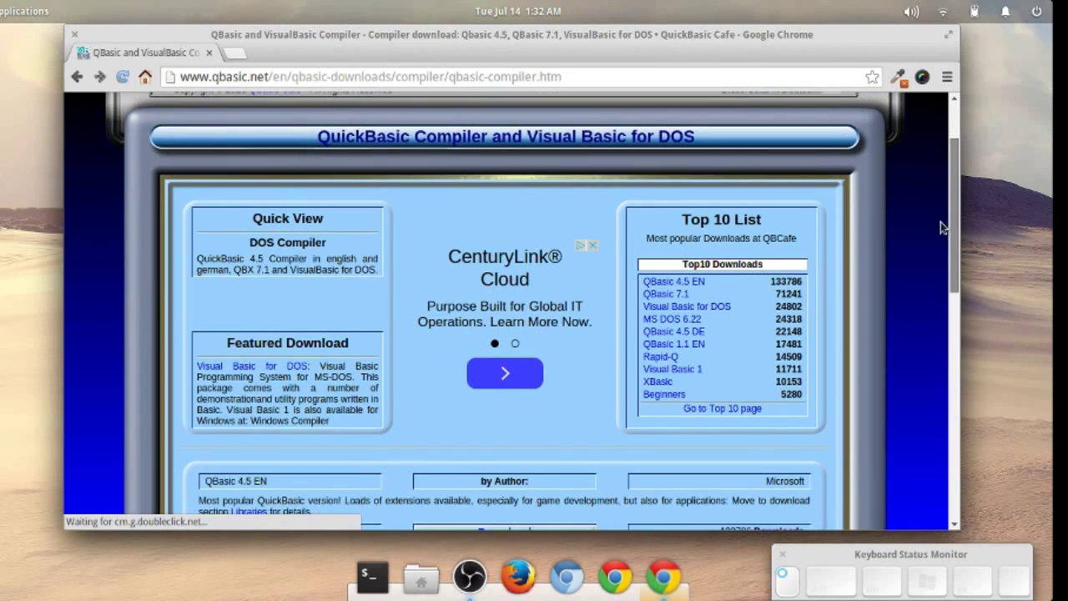
{"action": "scroll", "scroll_direction": "down", "scroll_amount": 3}
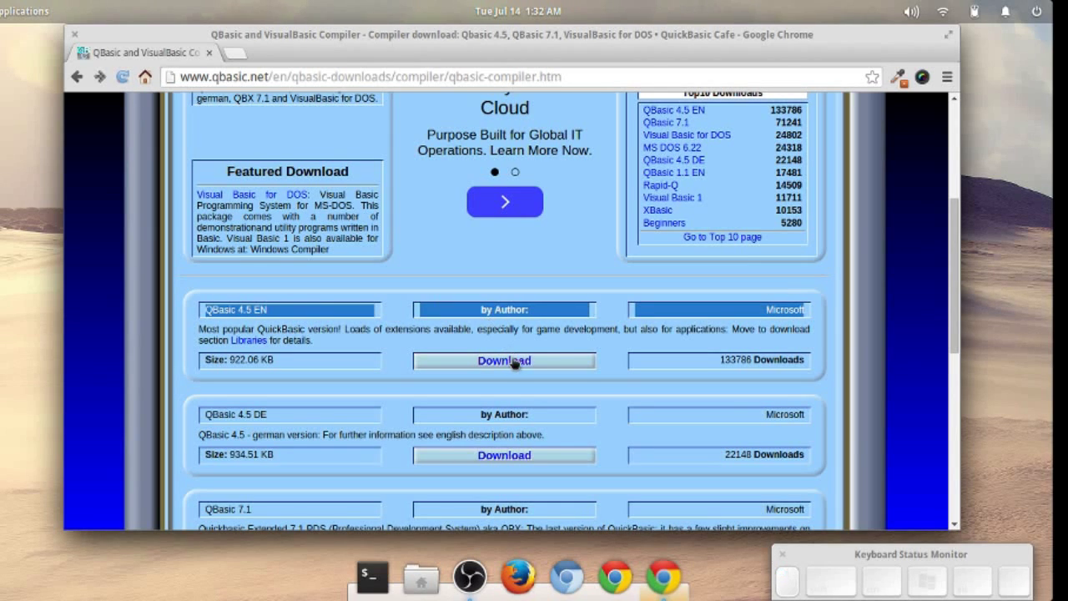
{"action": "left_click", "coordinate": [505, 361]}
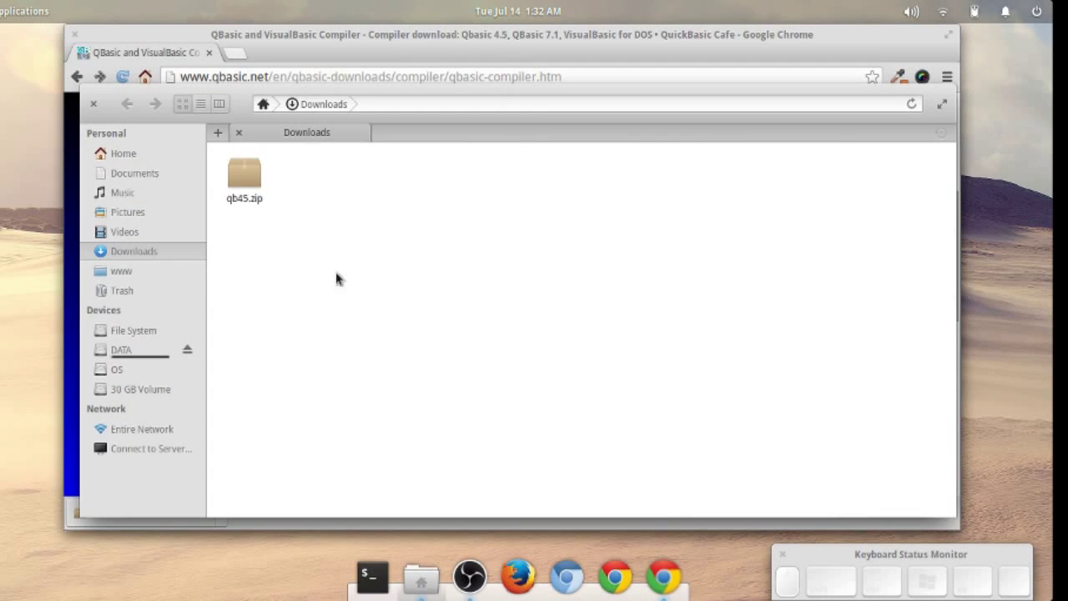
Step: Extract qb45.zip, move the qb45 folder into Home, and close the Chrome window
{"action": "right_click", "coordinate": [244, 170]}
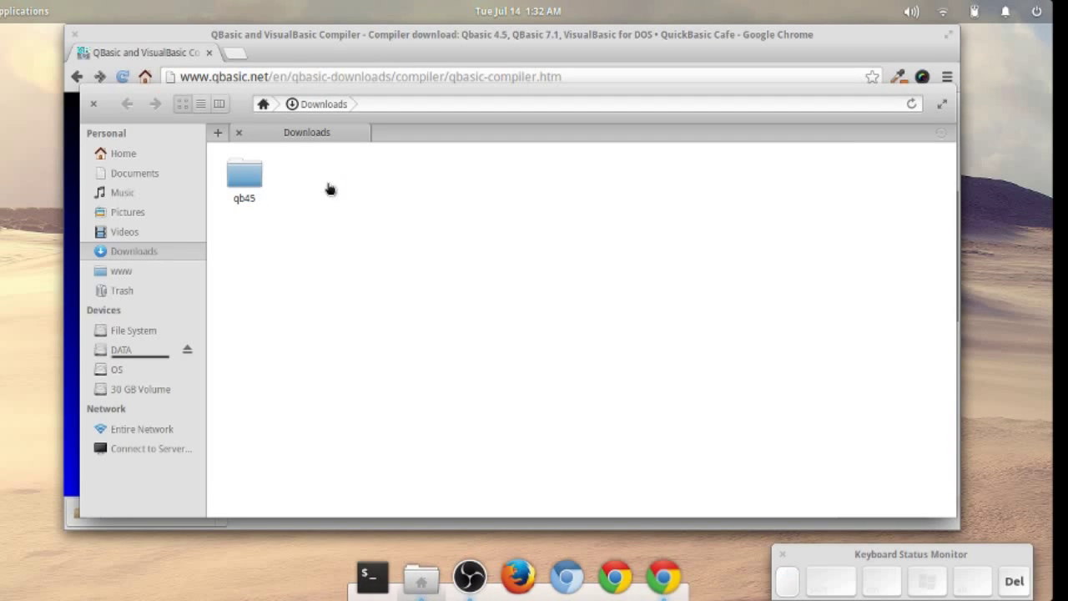
{"action": "left_click", "coordinate": [244, 172]}
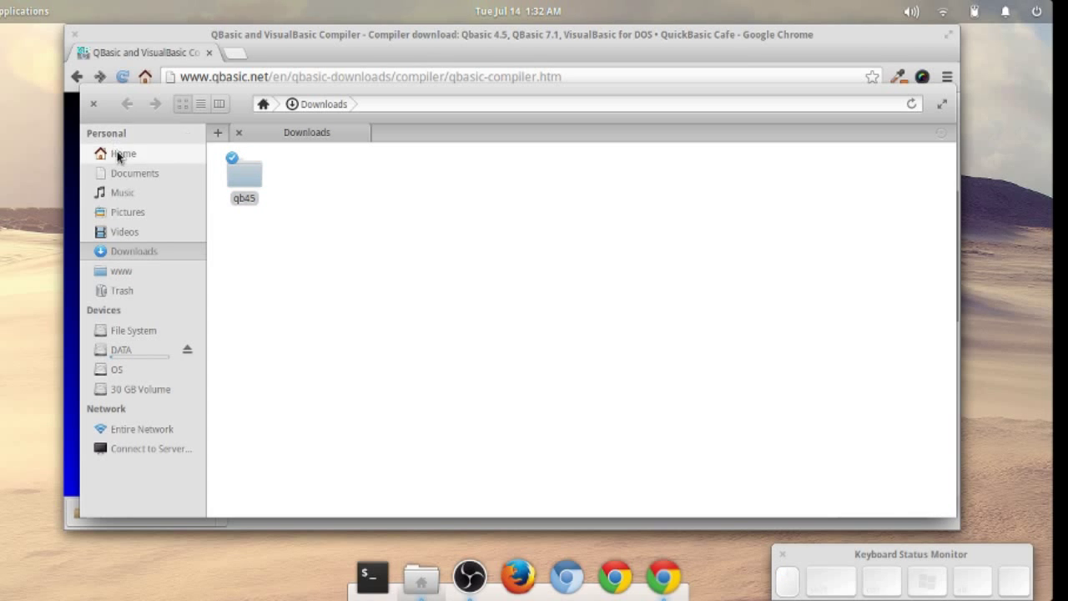
{"action": "left_click", "coordinate": [124, 154]}
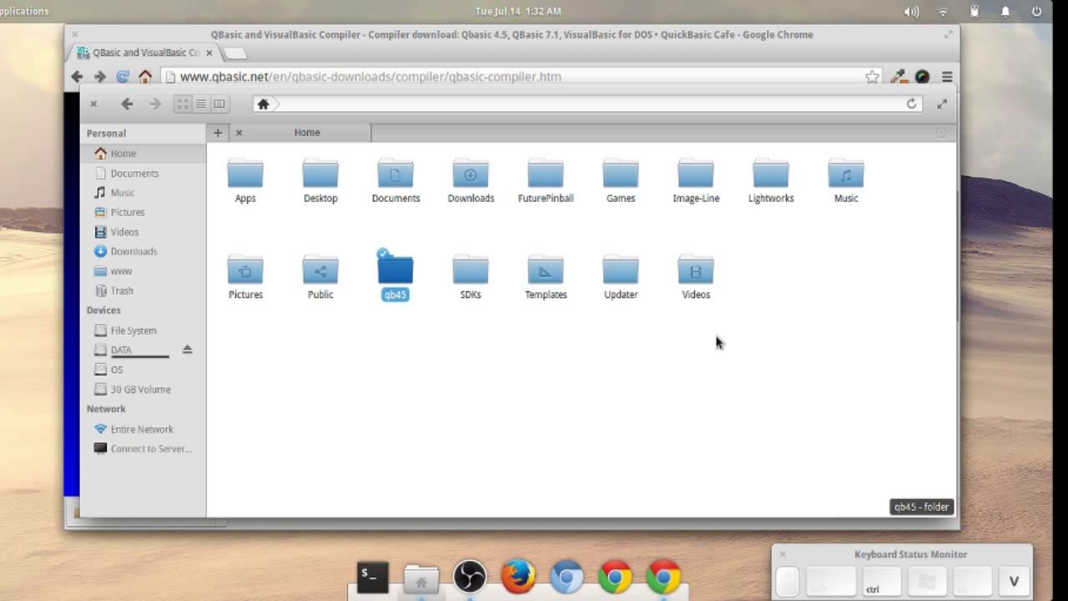
{"action": "left_click", "coordinate": [768, 314]}
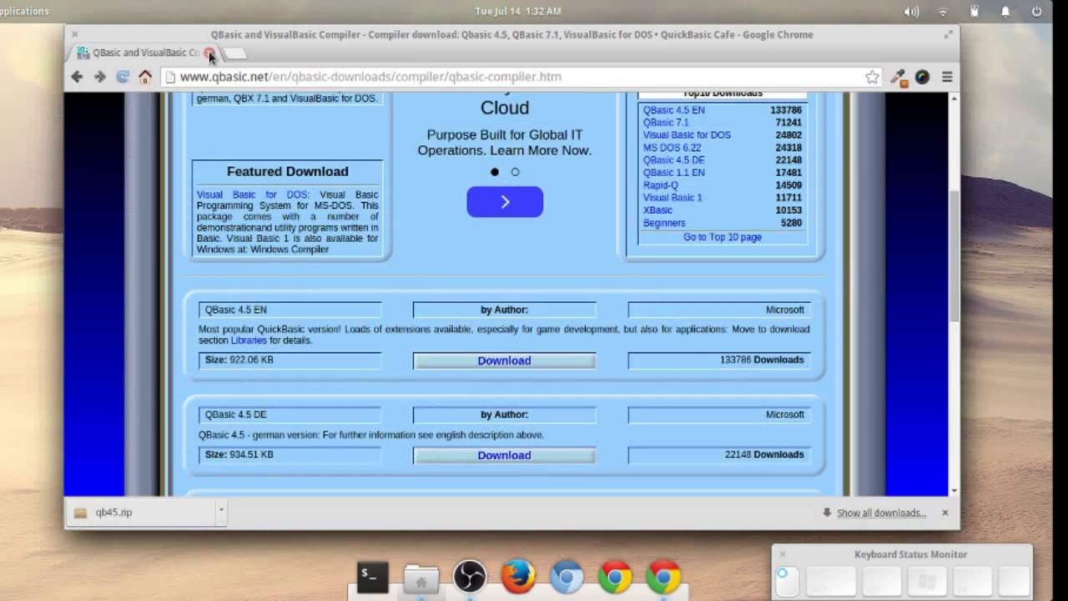
{"action": "left_click", "coordinate": [444, 576]}
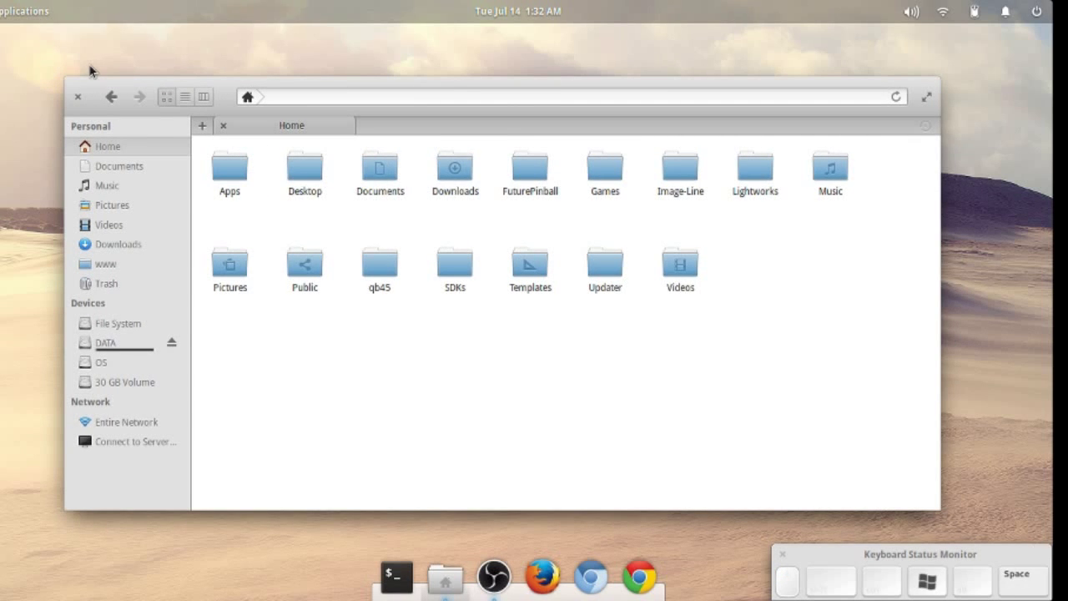
Step: Launch Cool Retro Term from the app launcher via 'cool' and resize its window
{"action": "type", "text": "cool"}
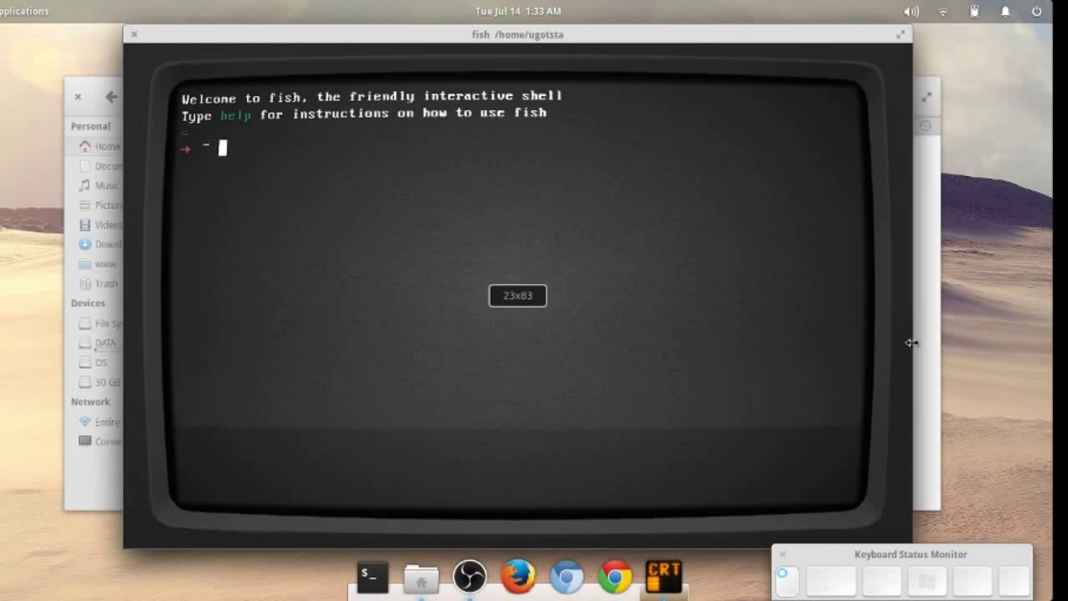
{"action": "left_click_drag", "start_coordinate": [911, 342], "coordinate": [893, 334]}
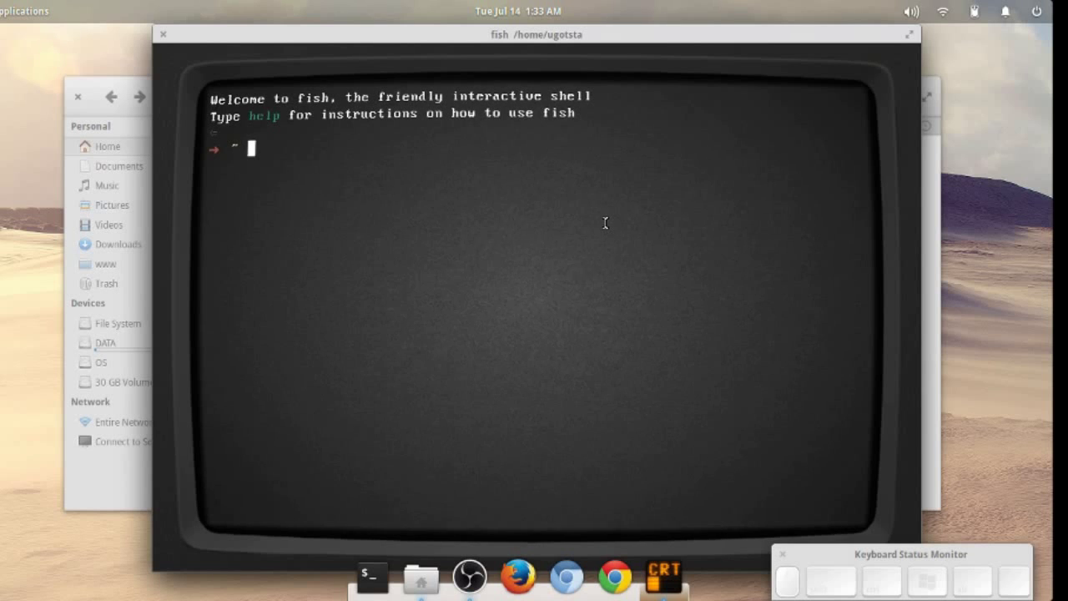
Step: Run 'sudo apt-get install dosemu' (already newest version) and list the home folder
{"action": "type", "text": "sudo apt-get install dosemu"}
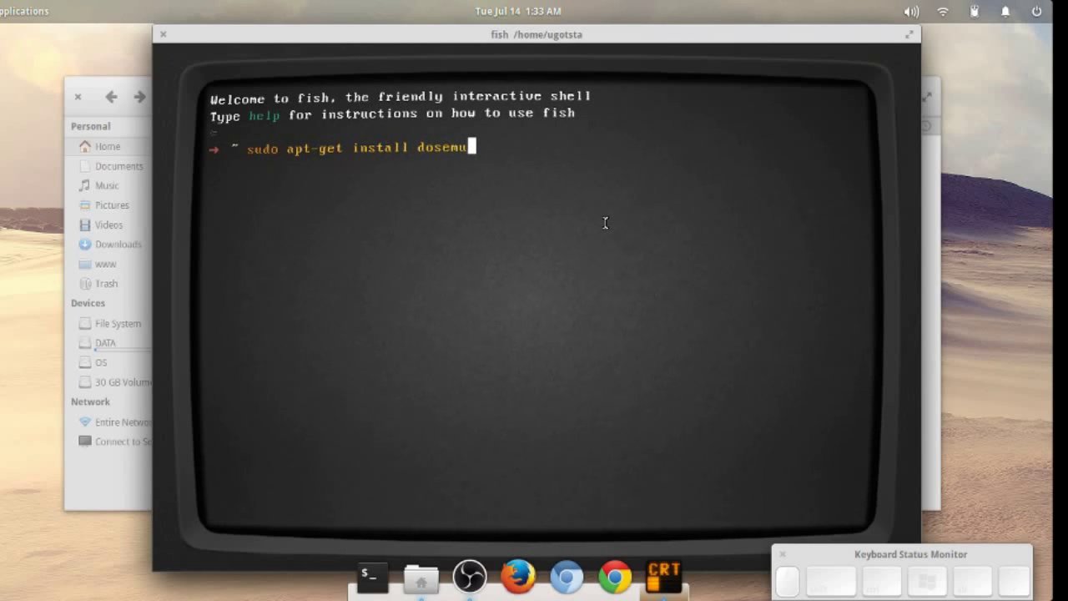
{"action": "key", "text": "Return"}
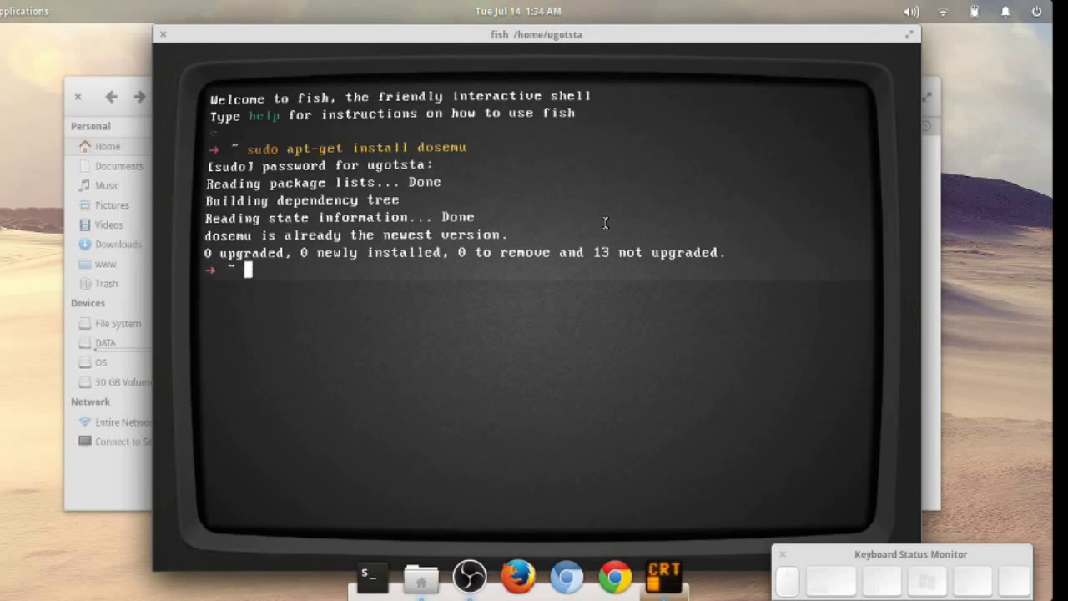
{"action": "mouse_move", "coordinate": [464, 51]}
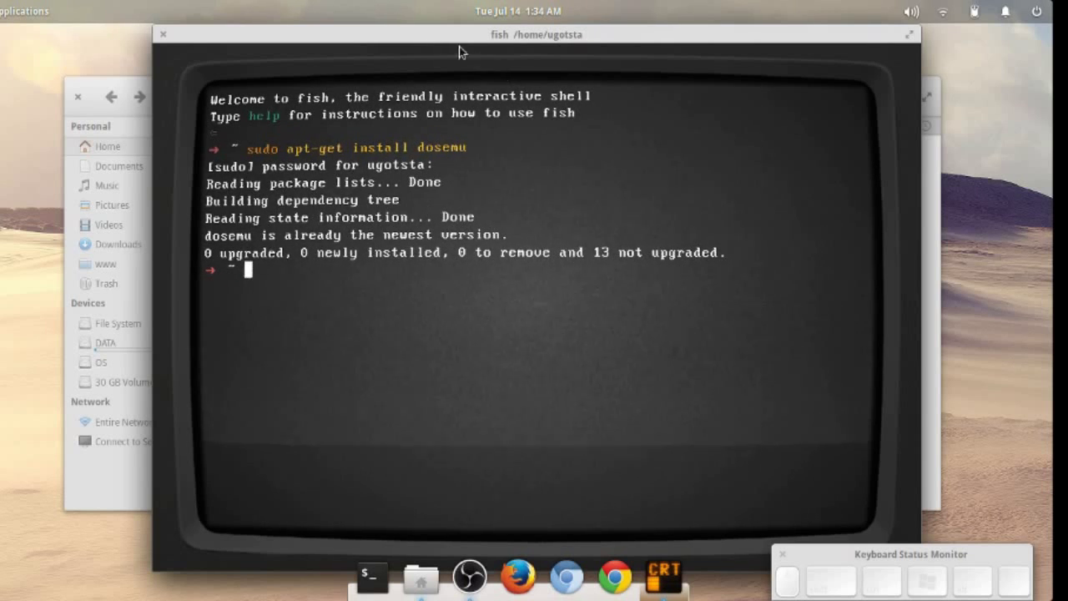
{"action": "key", "text": "l"}
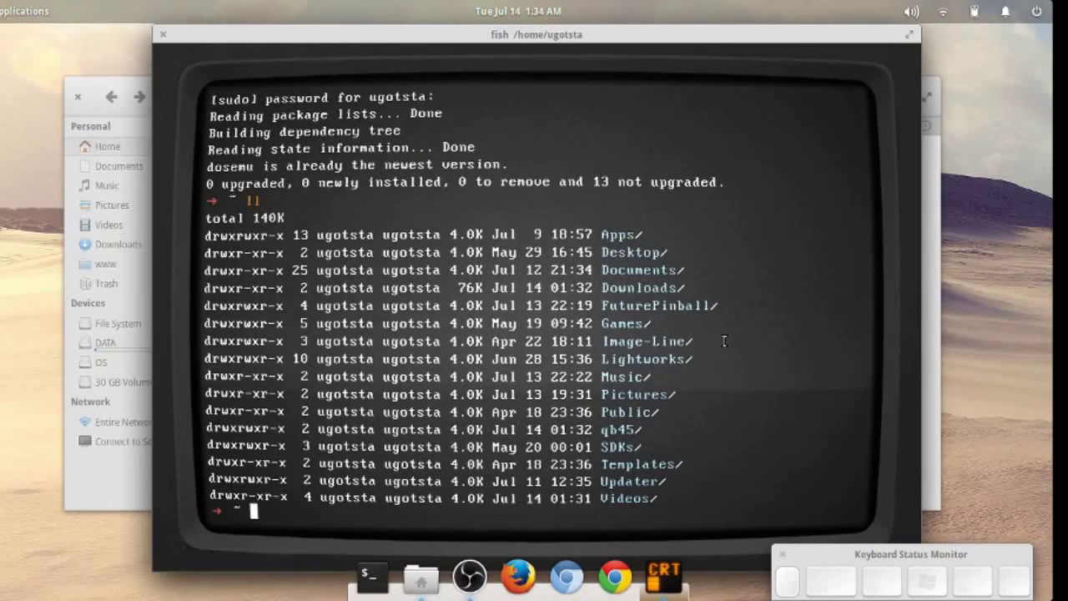
Step: Start DOSEMU in terminal mode with 'dosemu -t', reaching the C:\> prompt
{"action": "type", "text": "dosemu -t"}
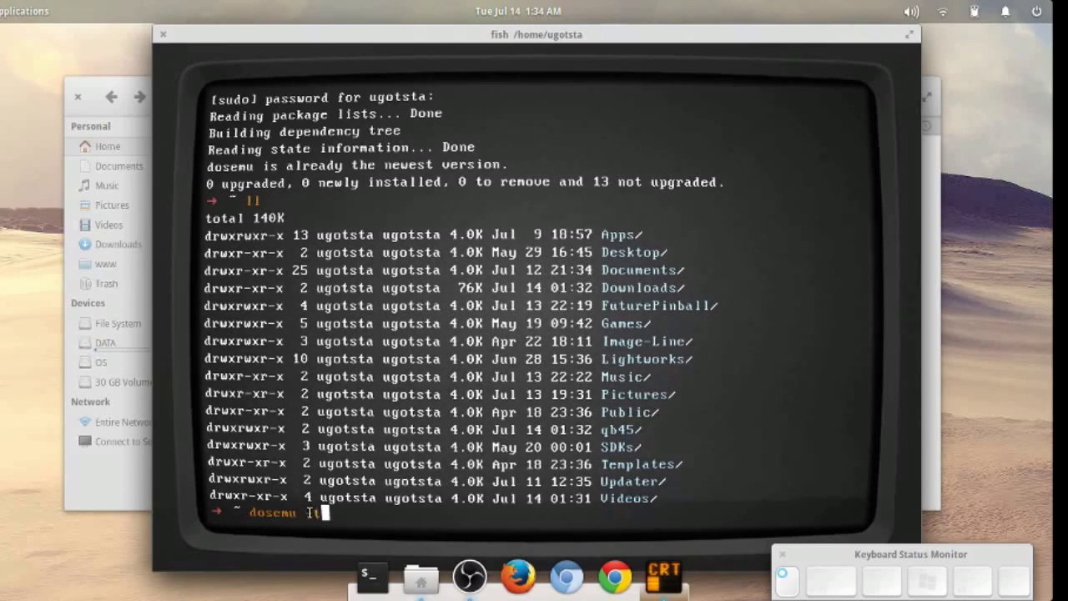
{"action": "type", "text": "-t"}
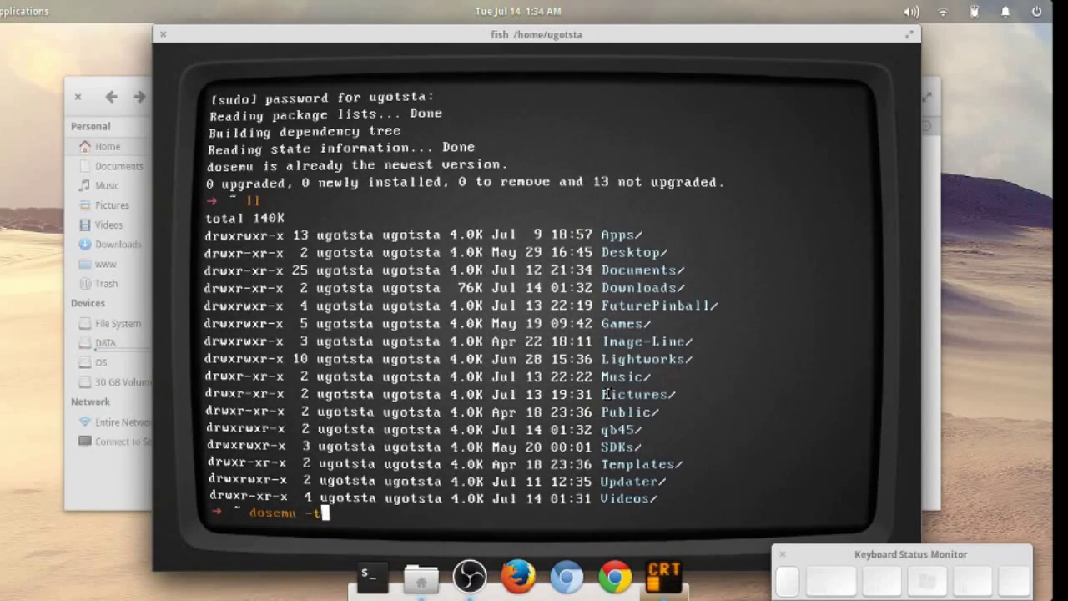
{"action": "key", "text": "Return"}
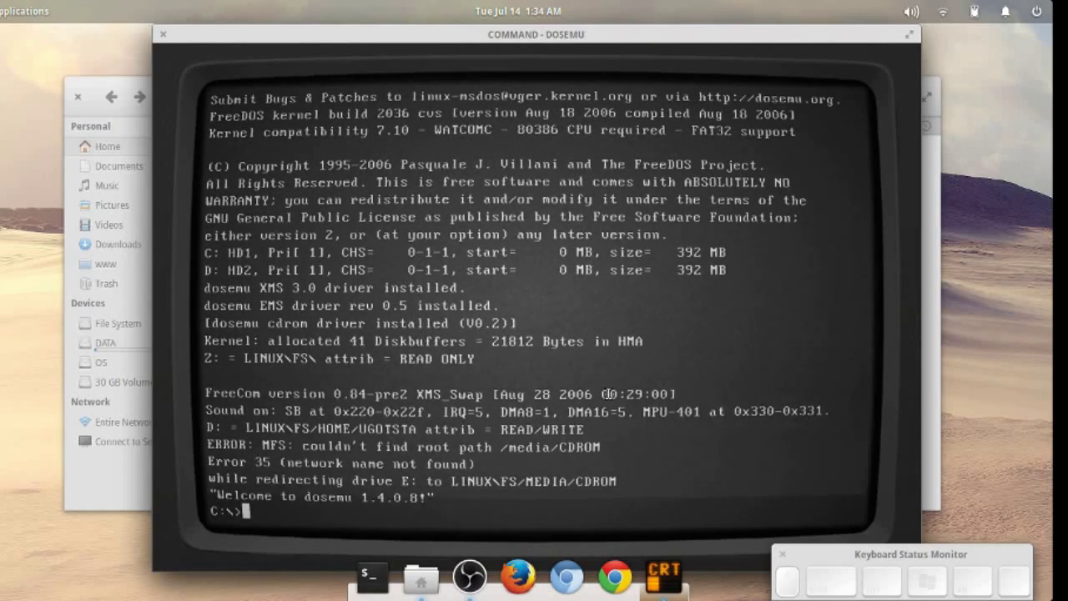
Step: Switch to drive D, list it, and change into the qb45 folder containing QB.EXE
{"action": "type", "text": "dir"}
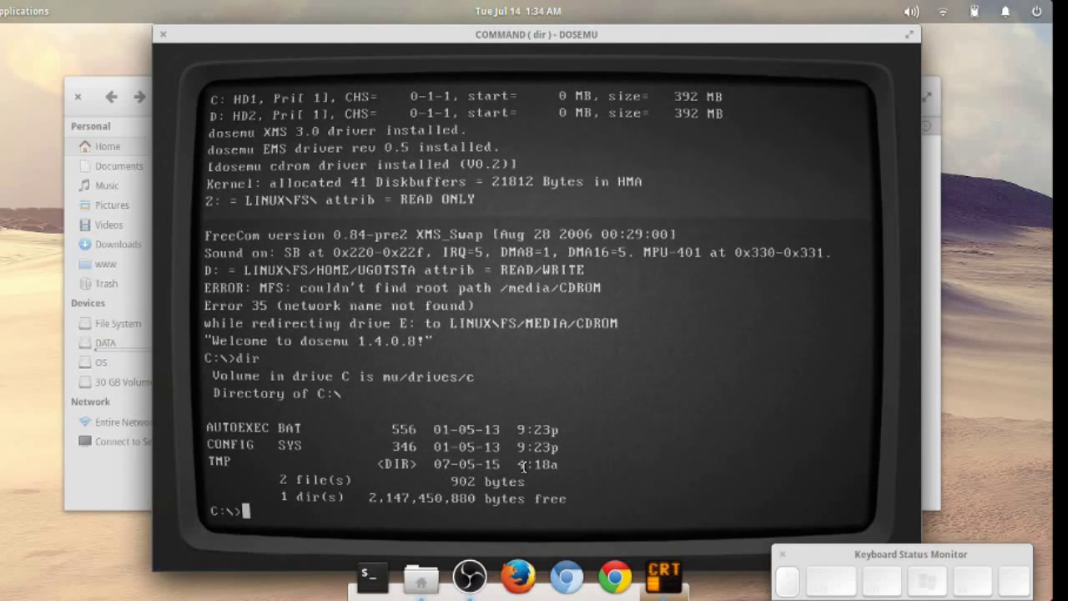
{"action": "type", "text": "d:"}
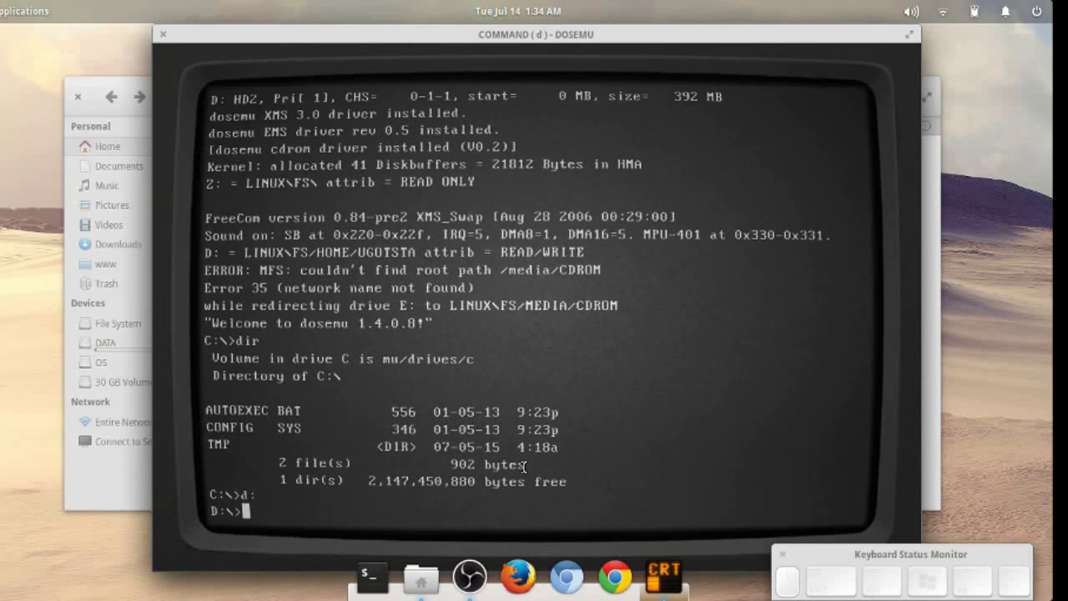
{"action": "type", "text": "dir"}
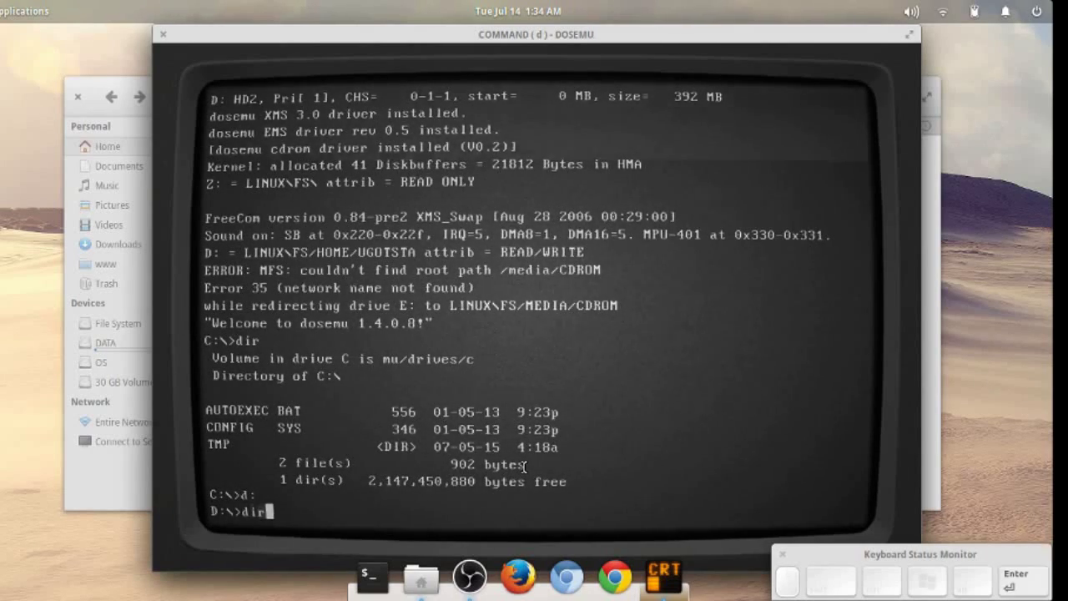
{"action": "key", "text": "Return"}
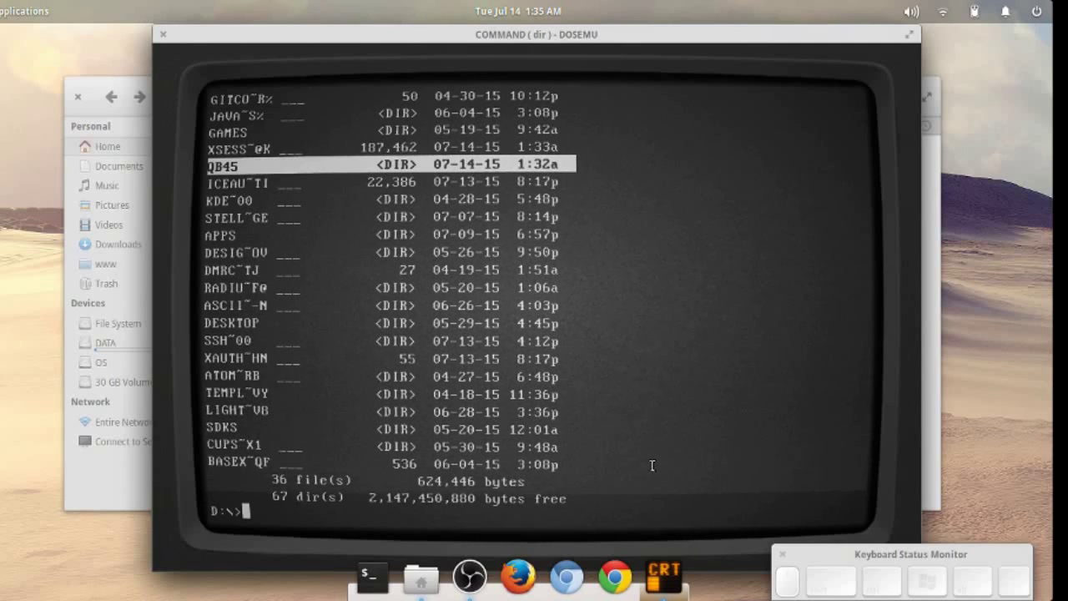
{"action": "type", "text": "cd qb4"}
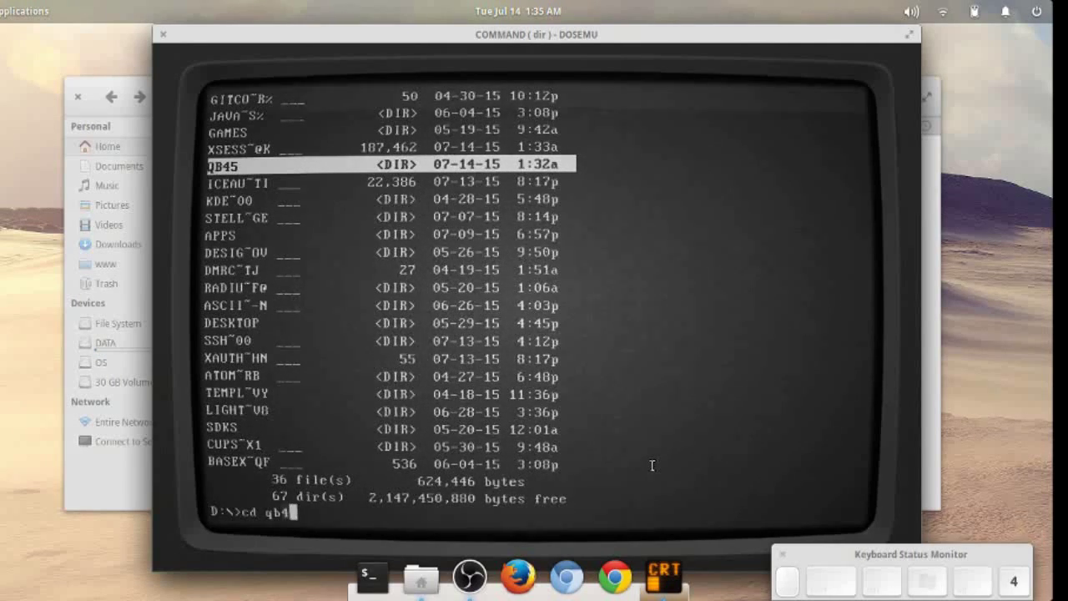
{"action": "key", "text": "Return"}
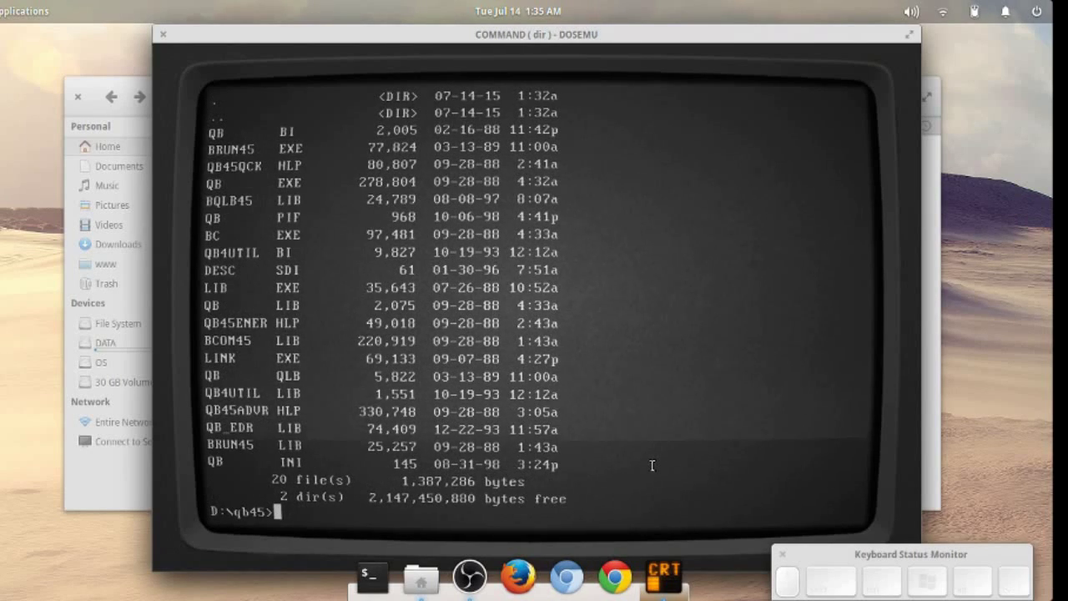
{"action": "mouse_move", "coordinate": [697, 427]}
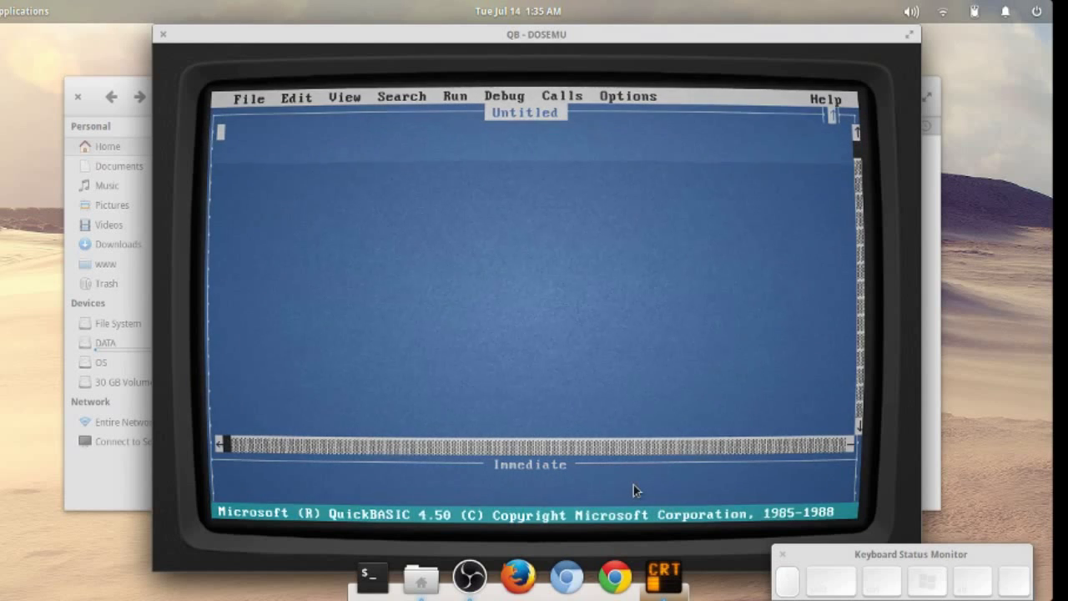
{"action": "mouse_move", "coordinate": [269, 114]}
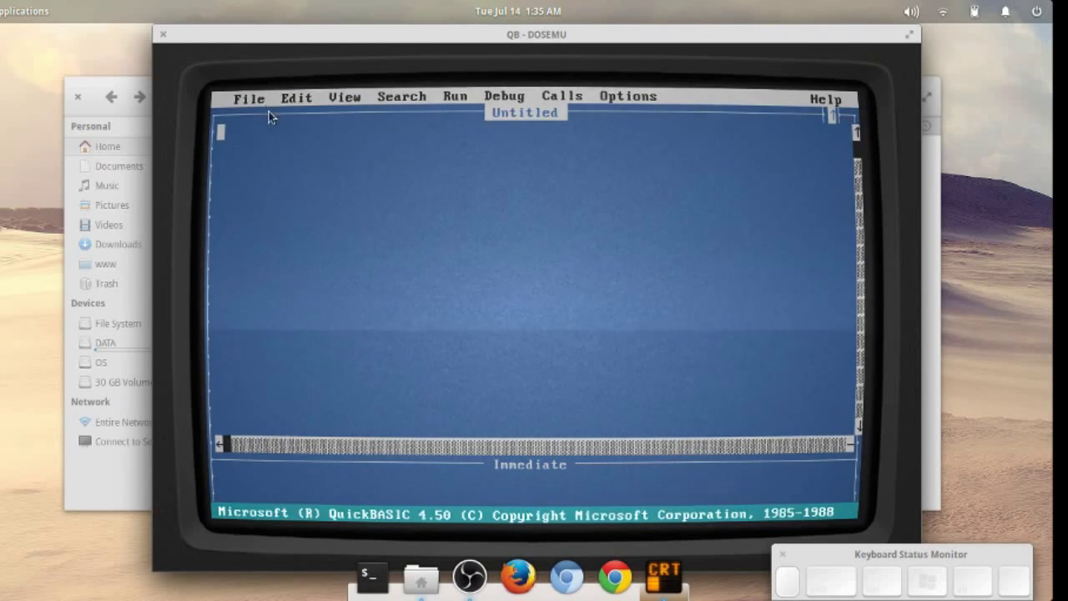
{"action": "left_click", "coordinate": [248, 97]}
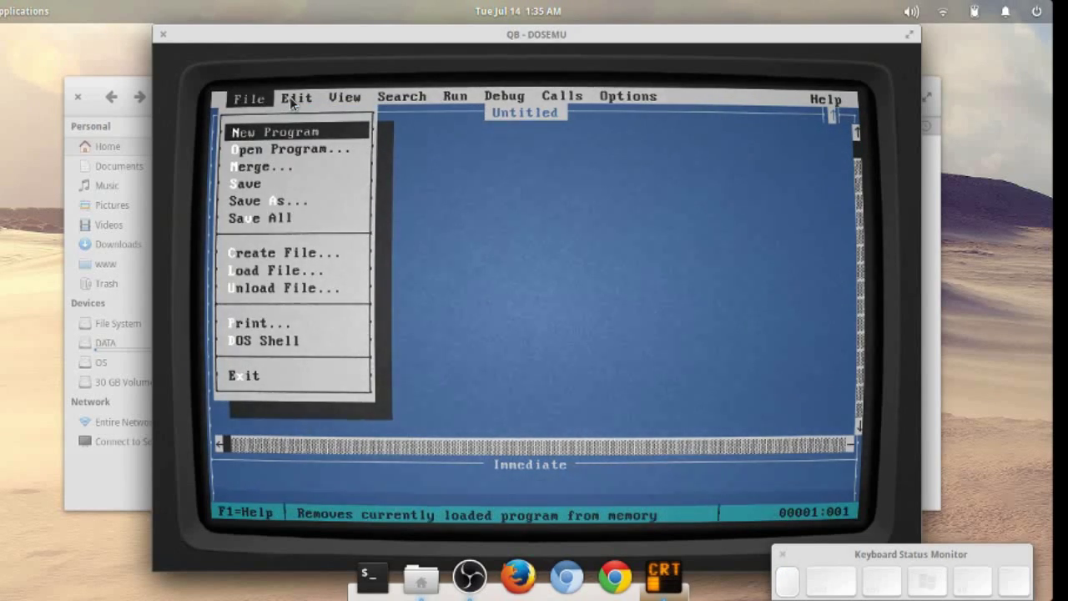
{"action": "left_click", "coordinate": [400, 95]}
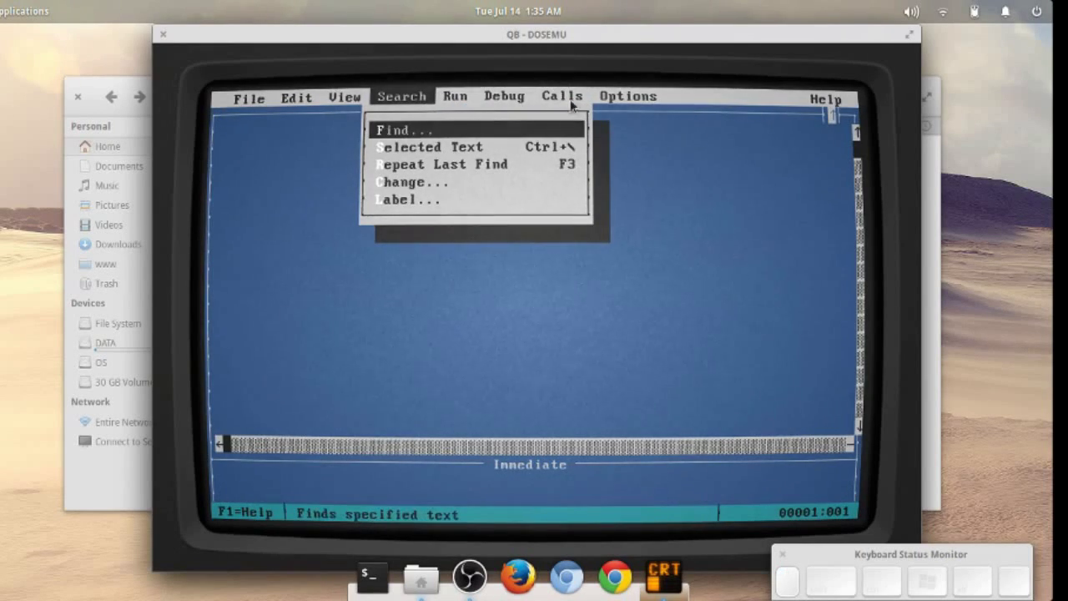
{"action": "left_click", "coordinate": [247, 97]}
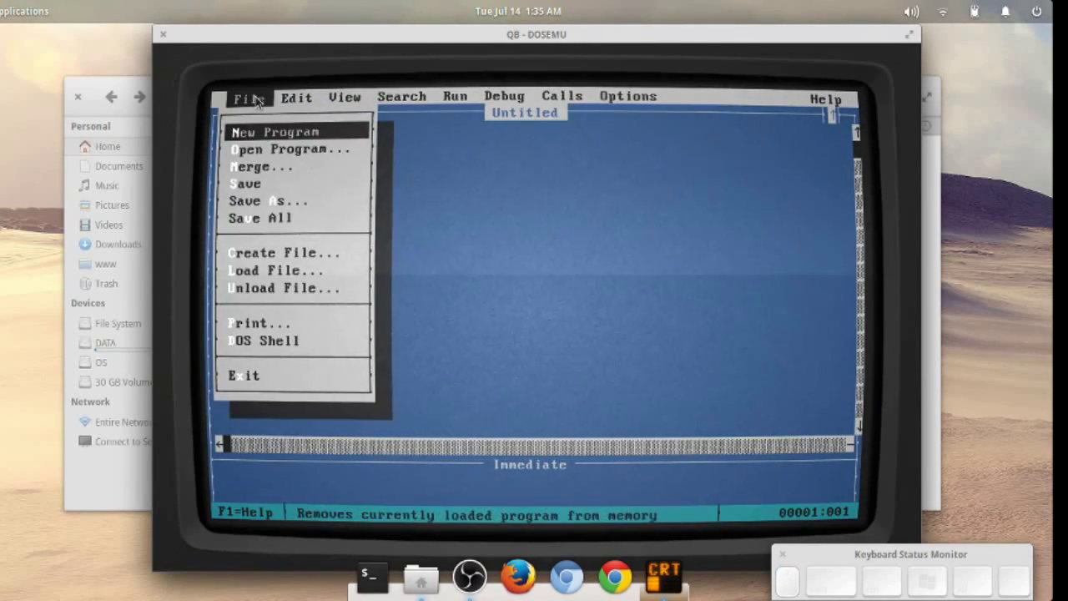
{"action": "mouse_move", "coordinate": [254, 217]}
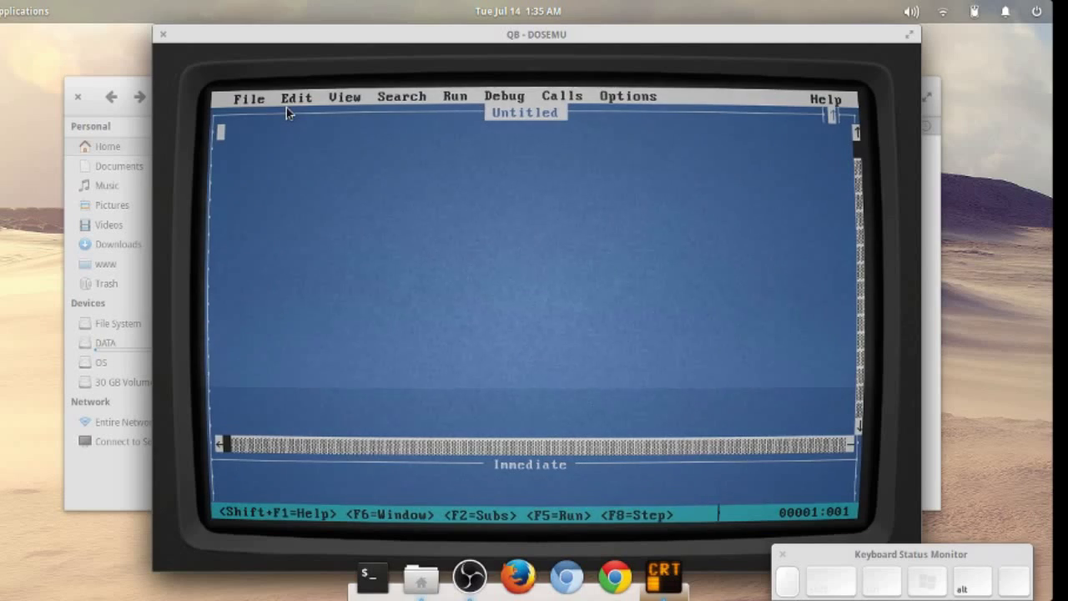
{"action": "left_click", "coordinate": [401, 95]}
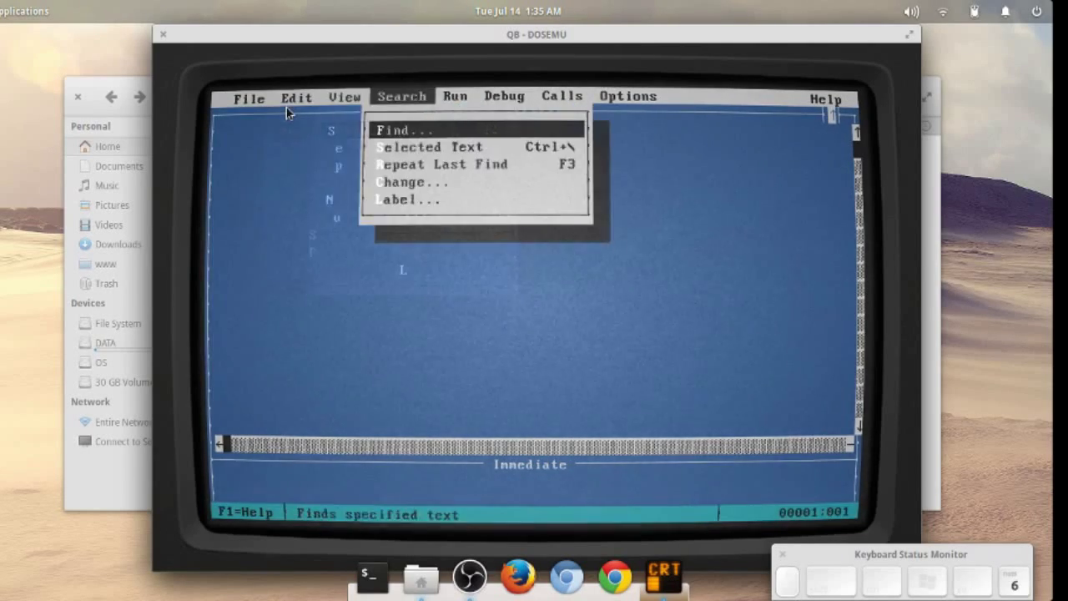
{"action": "left_click", "coordinate": [248, 97]}
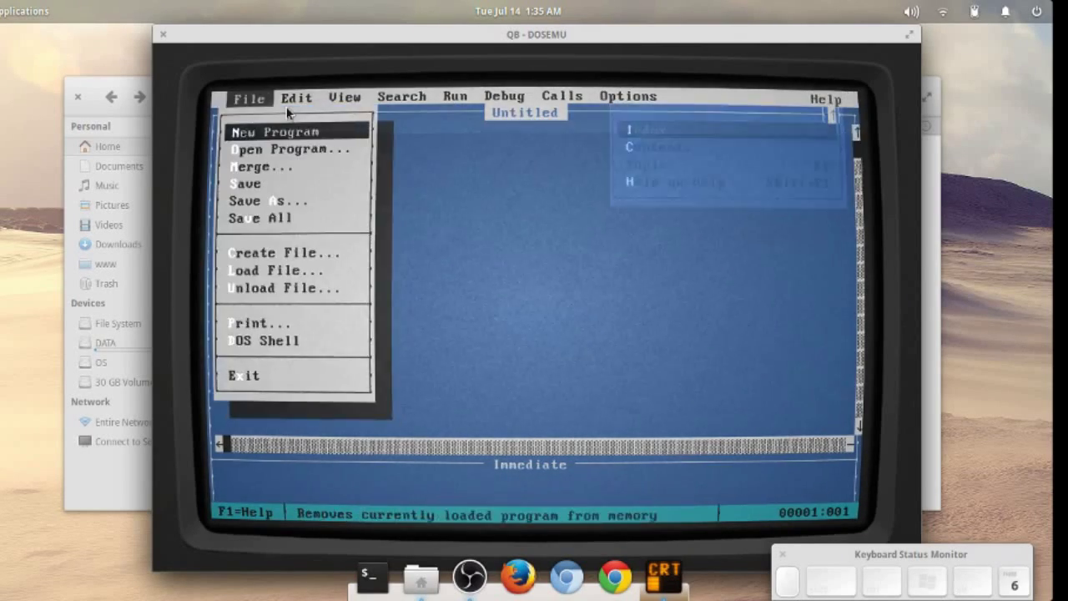
{"action": "left_click", "coordinate": [273, 132]}
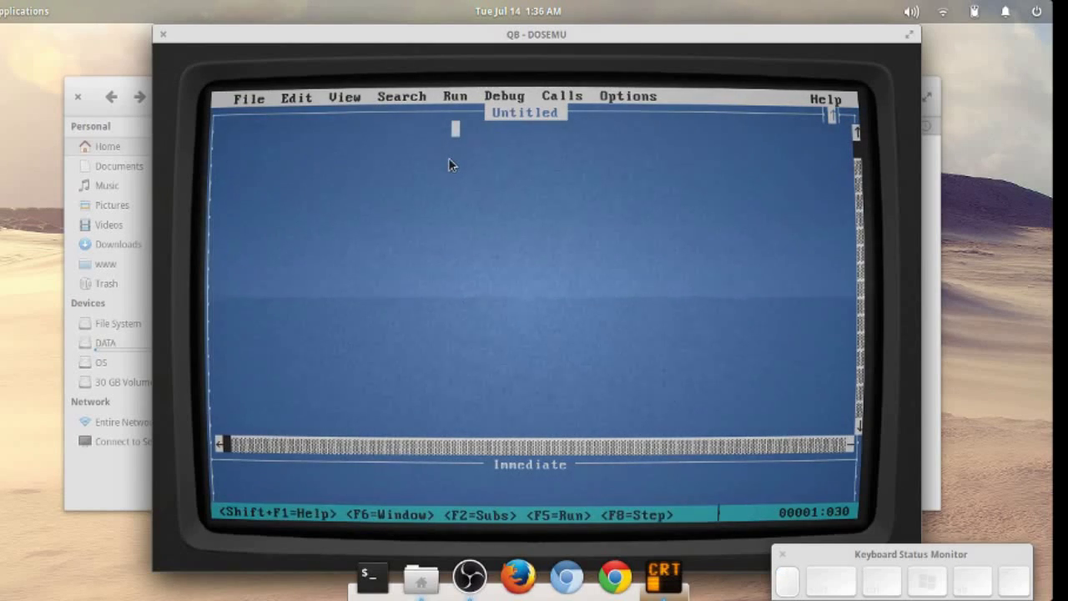
Step: Enter the program CLS then LOCATE 10, 1: PRINT "Hello world!" and run it with F5
{"action": "type", "text": "c"}
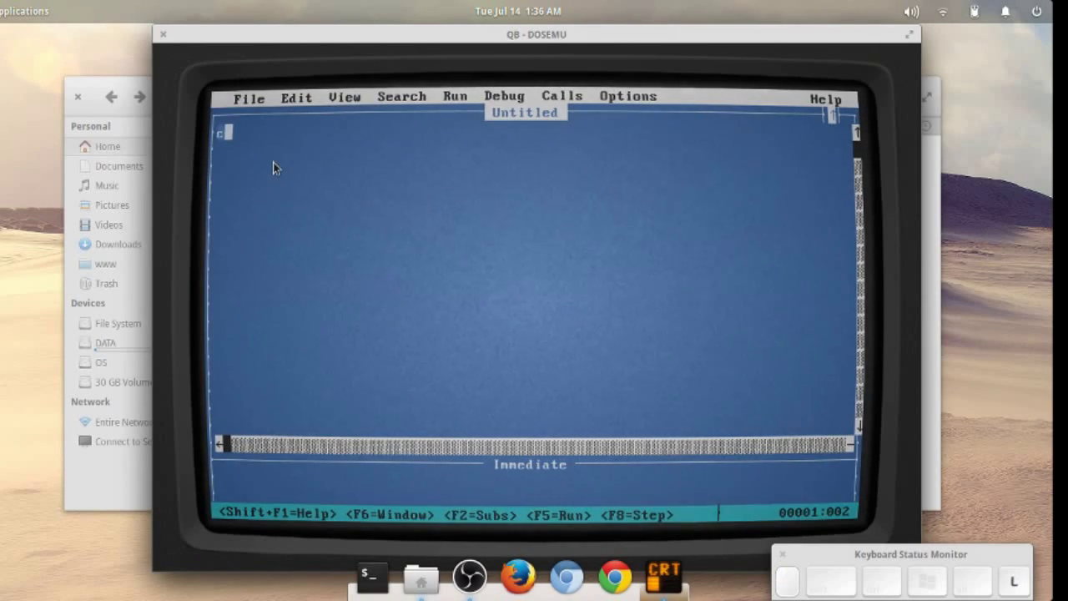
{"action": "type", "text": "LS"}
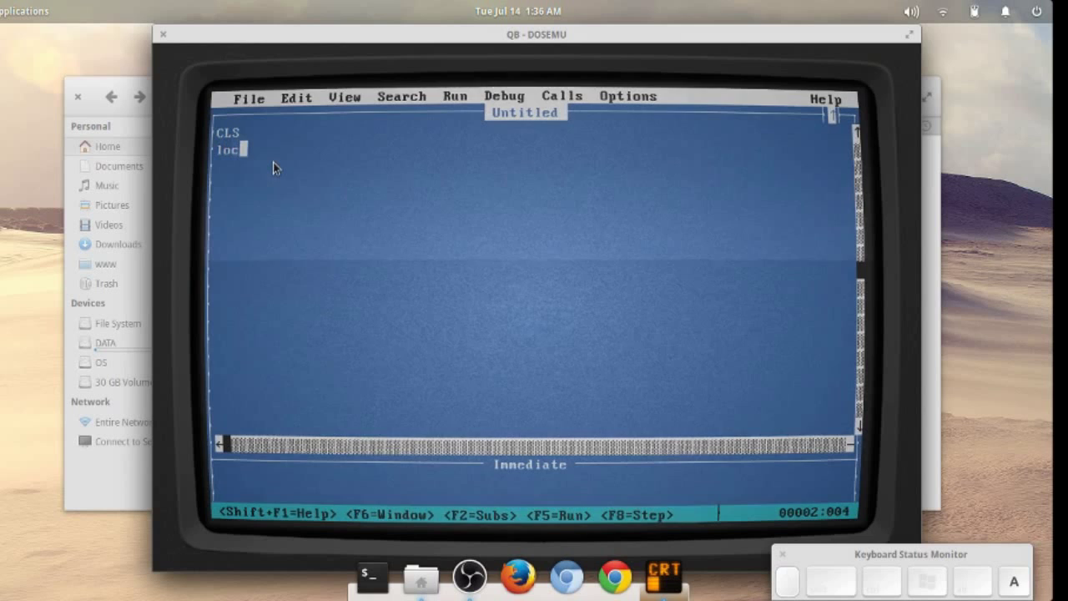
{"action": "type", "text": "ate 10,"}
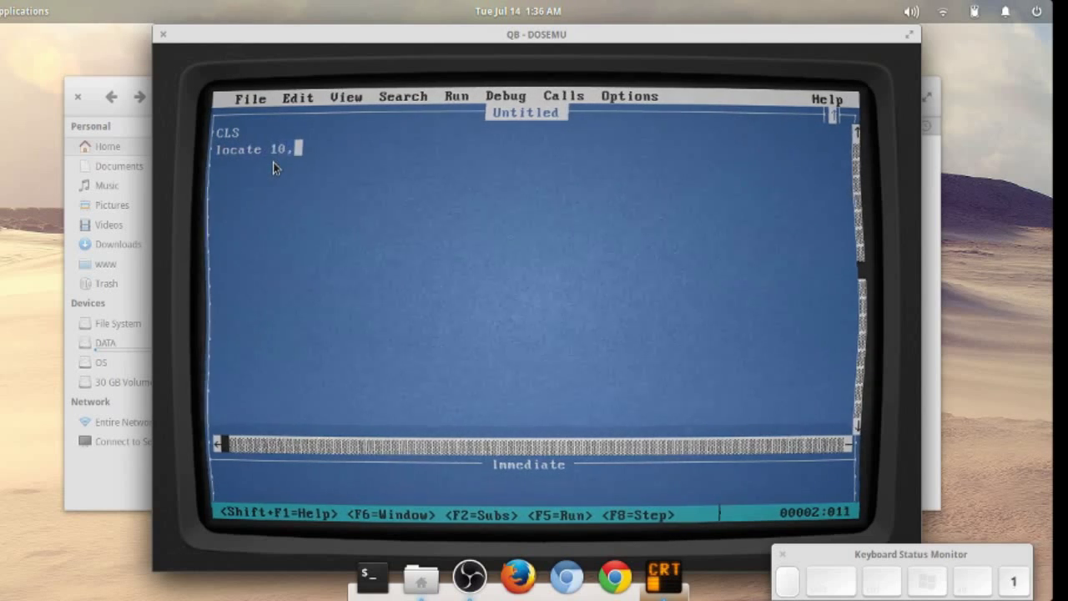
{"action": "type", "text": "1: print\""}
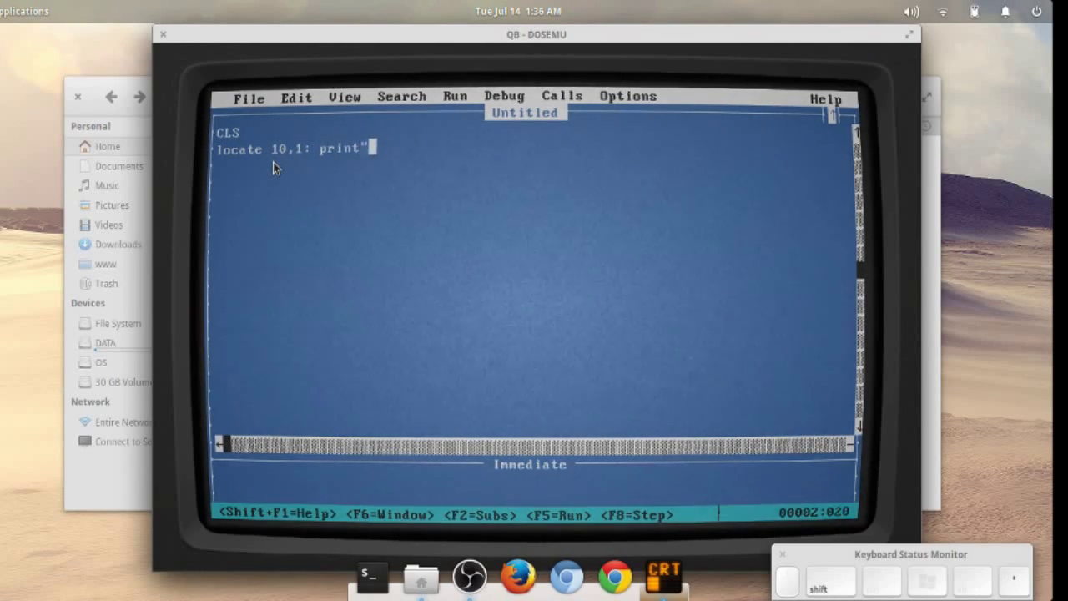
{"action": "type", "text": "Hello"}
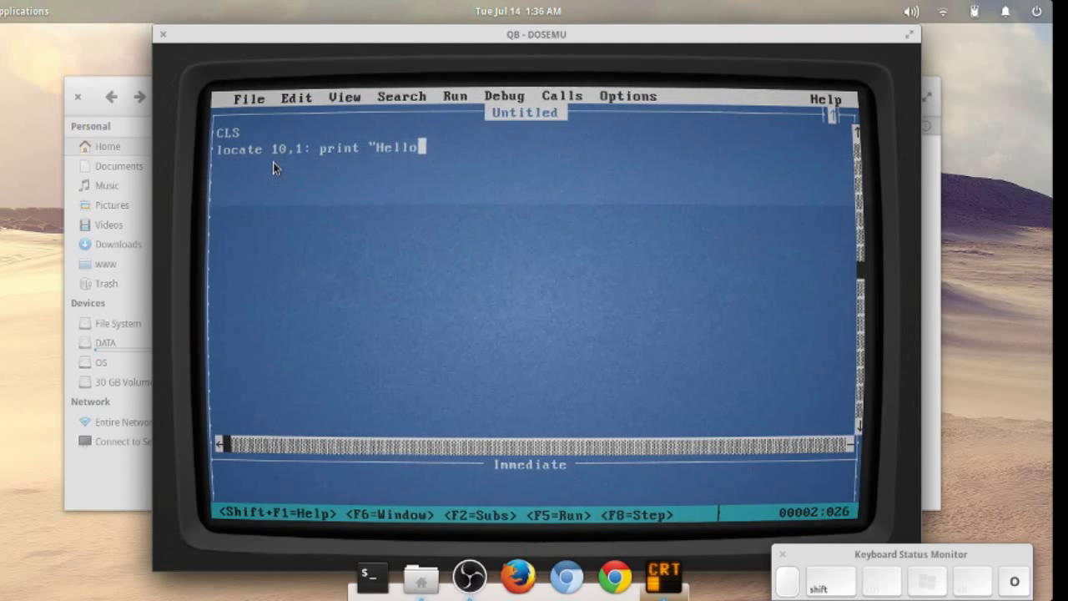
{"action": "type", "text": "world!"}
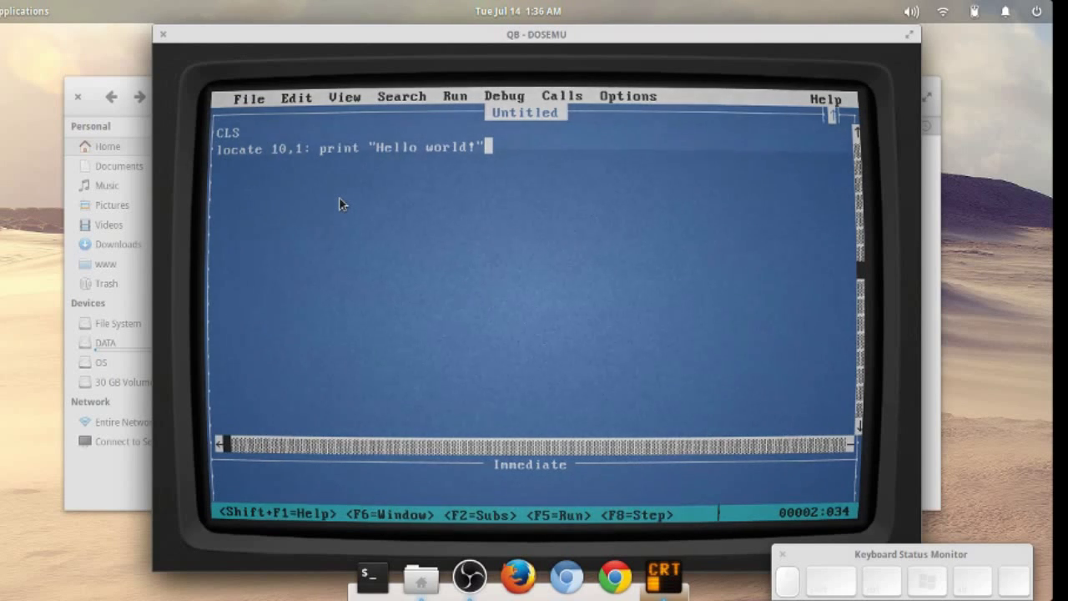
{"action": "key", "text": "F5"}
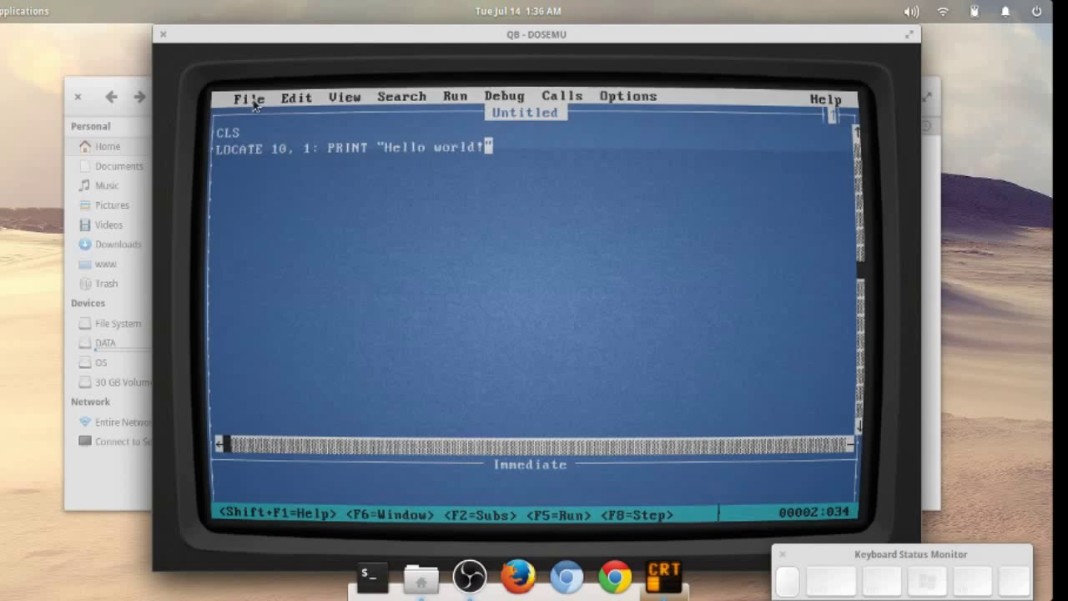
Step: Quit QuickBASIC via File > Exit to the D:\qb45 prompt and begin typing 'ex'
{"action": "left_click", "coordinate": [248, 95]}
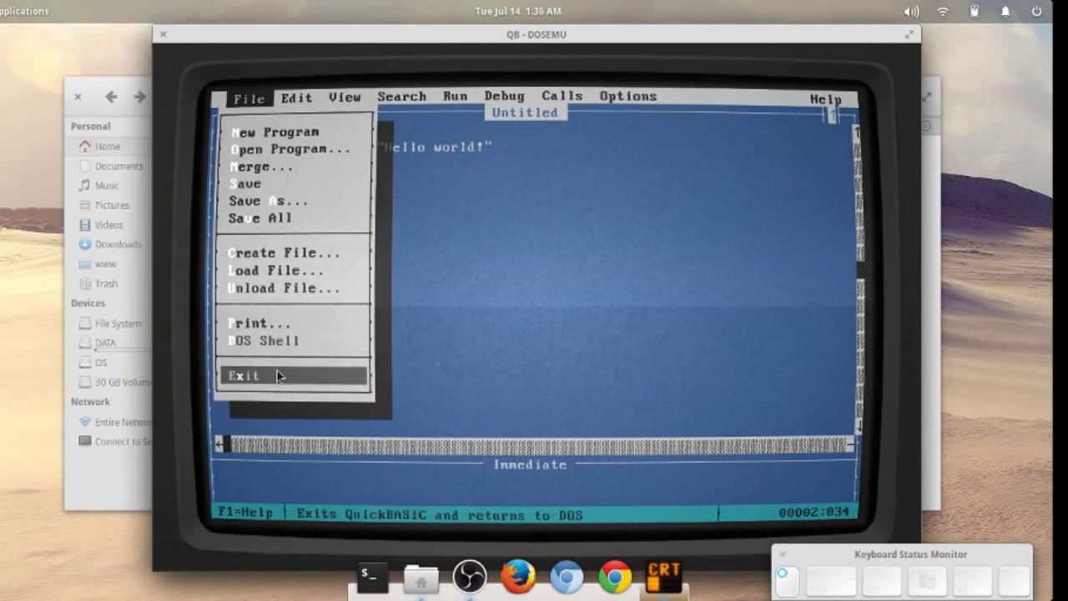
{"action": "left_click", "coordinate": [244, 374]}
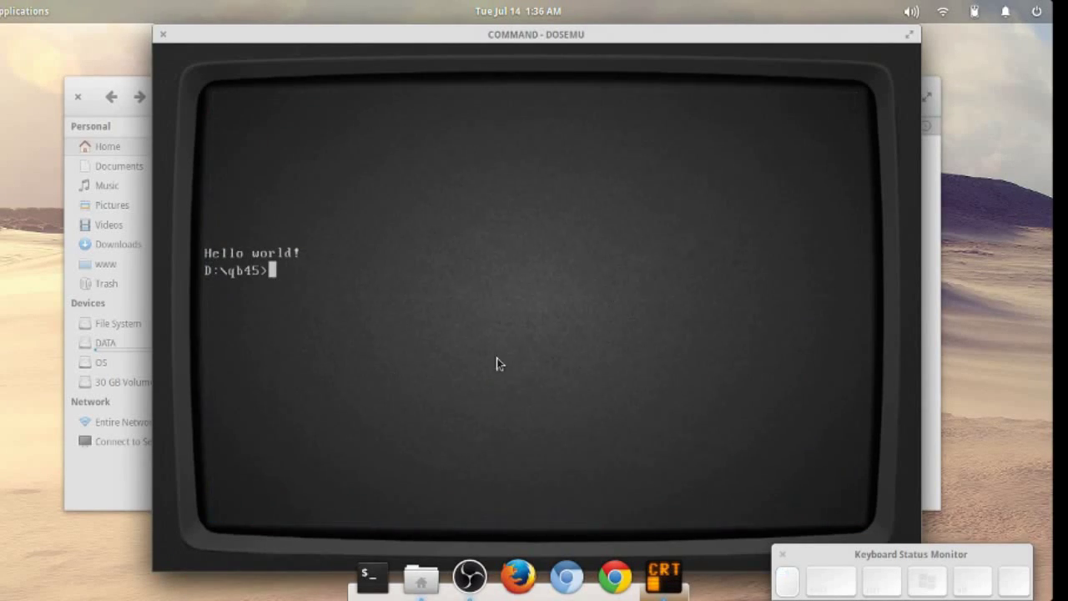
{"action": "mouse_move", "coordinate": [488, 359]}
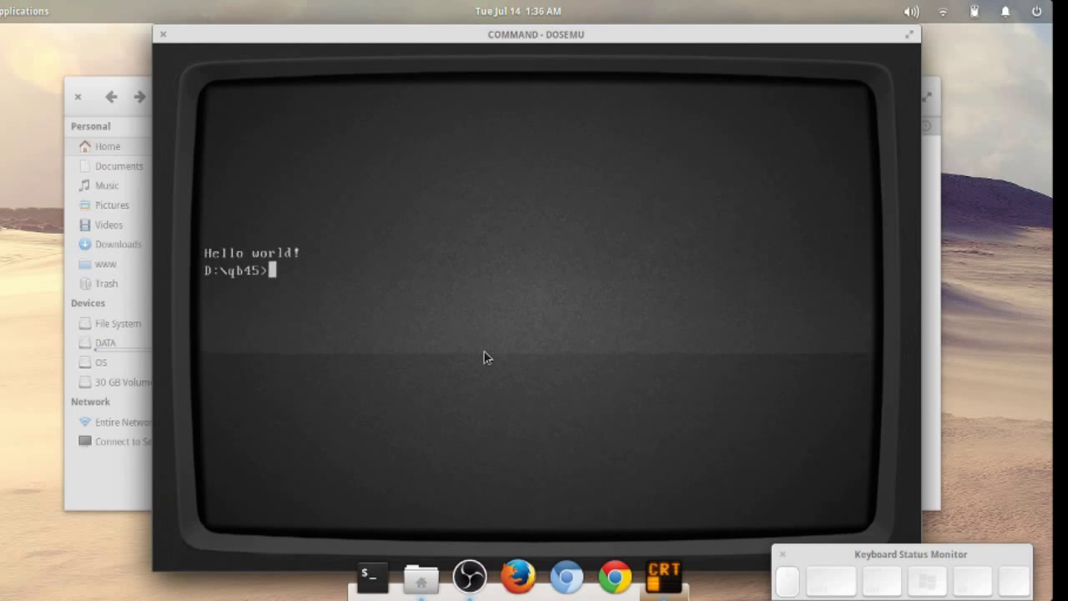
{"action": "type", "text": "ex"}
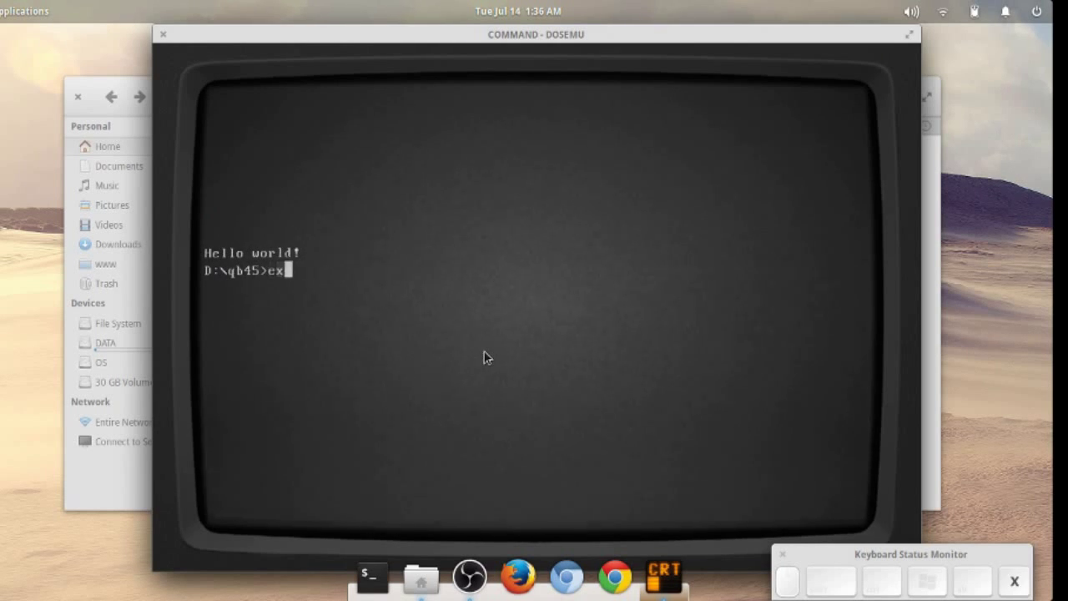